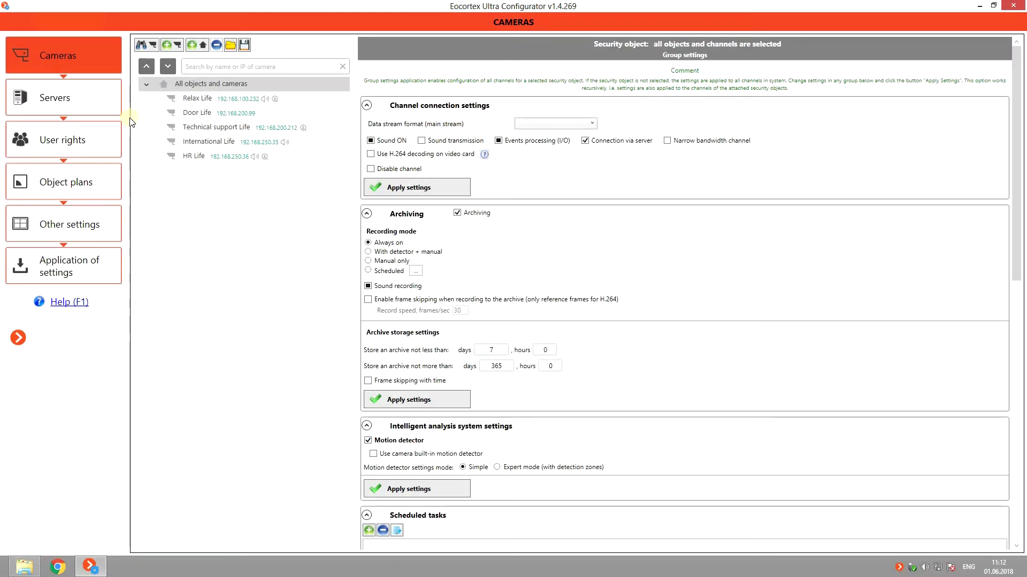
Step: Show the Servers section listing the single connected main server
left_click(63, 97)
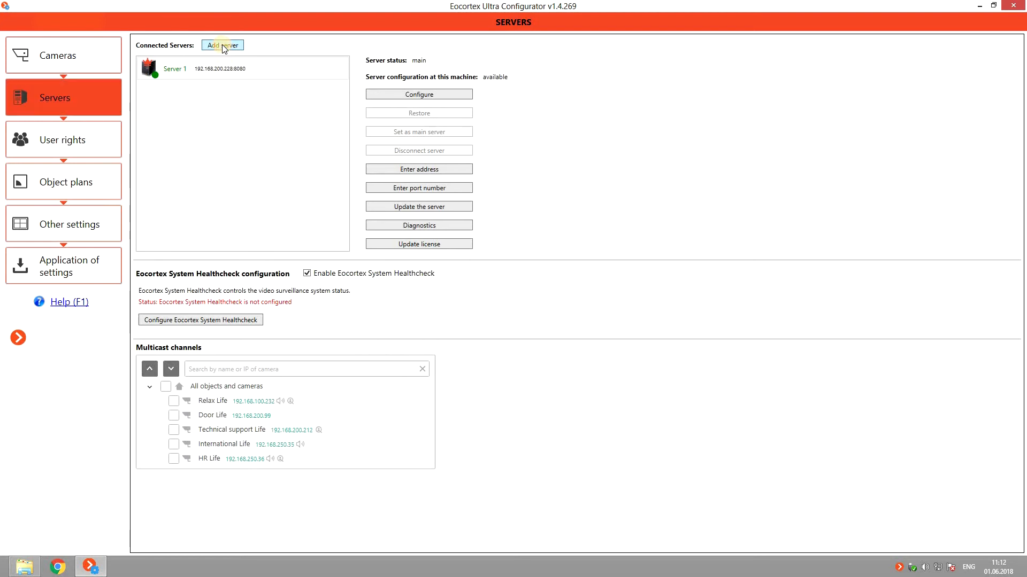
Step: Add a server at 192.168.200.223:8080, authorize as root, and accept the configurator restart
left_click(222, 44)
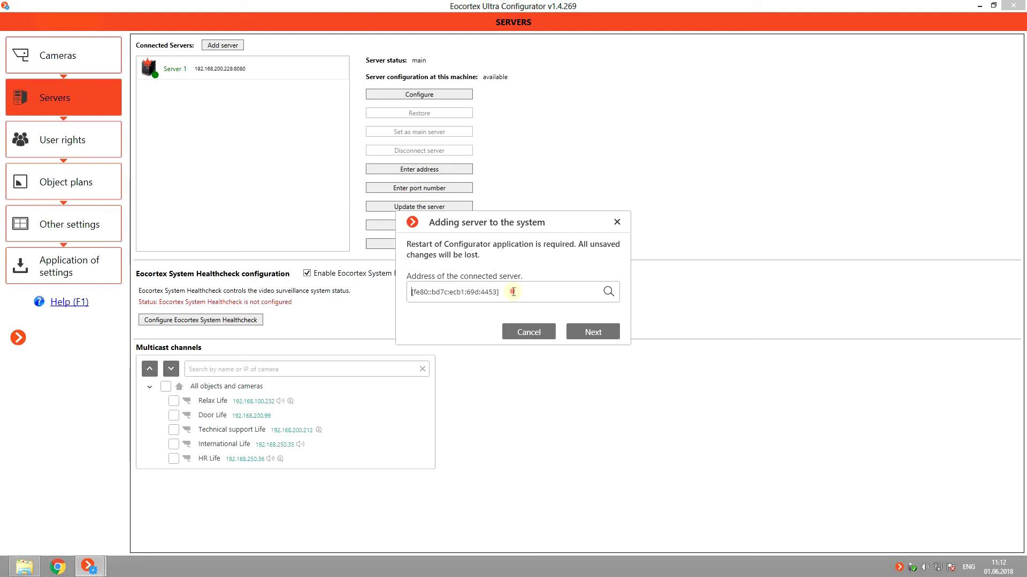
type("192.168.200.223:8080")
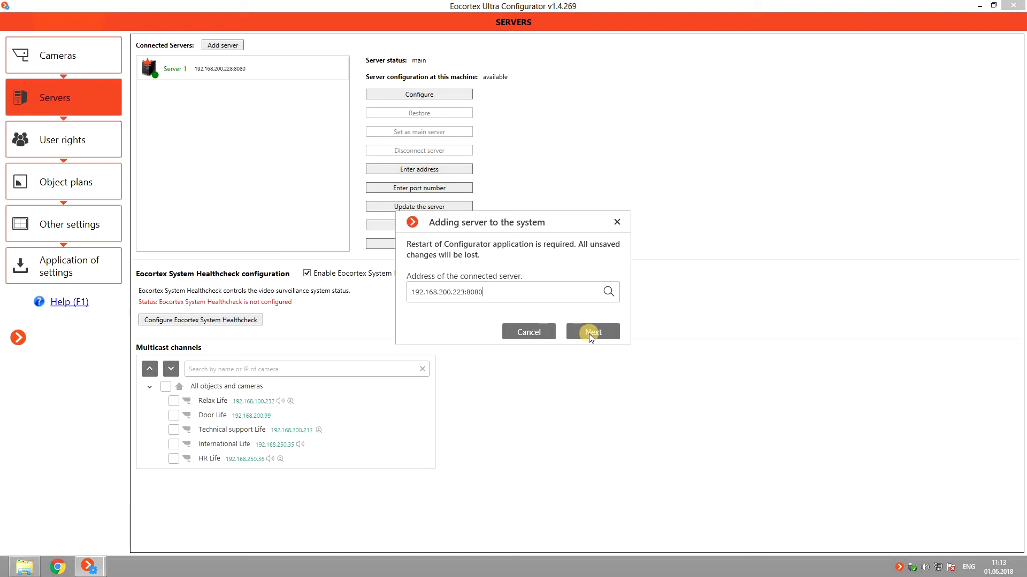
left_click(592, 331)
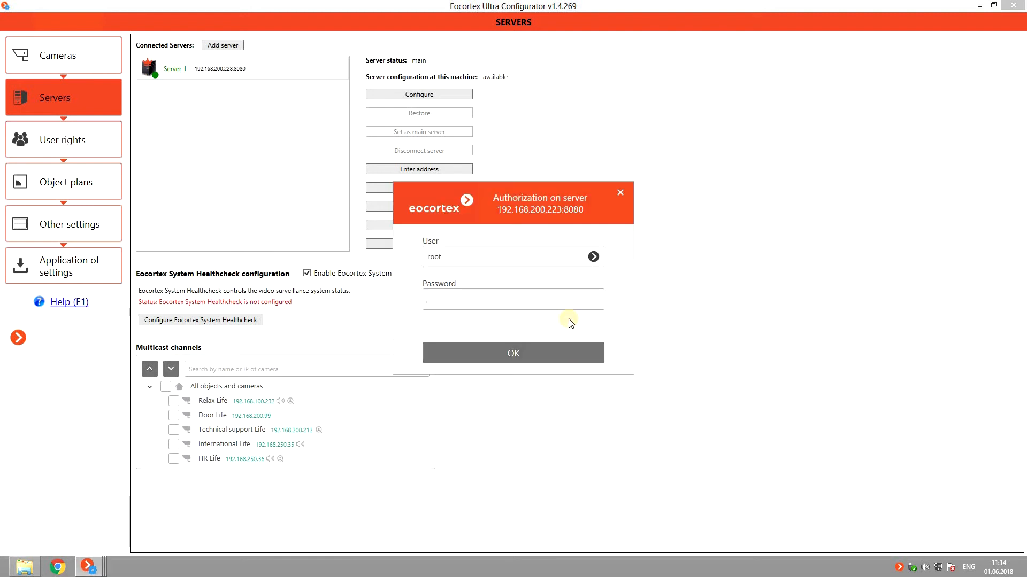
left_click(512, 352)
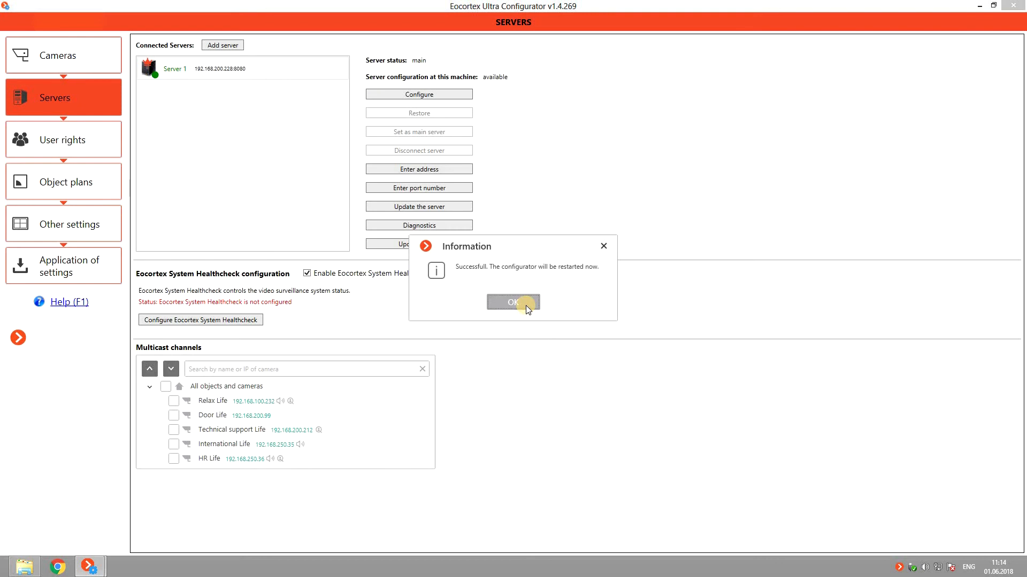
left_click(512, 301)
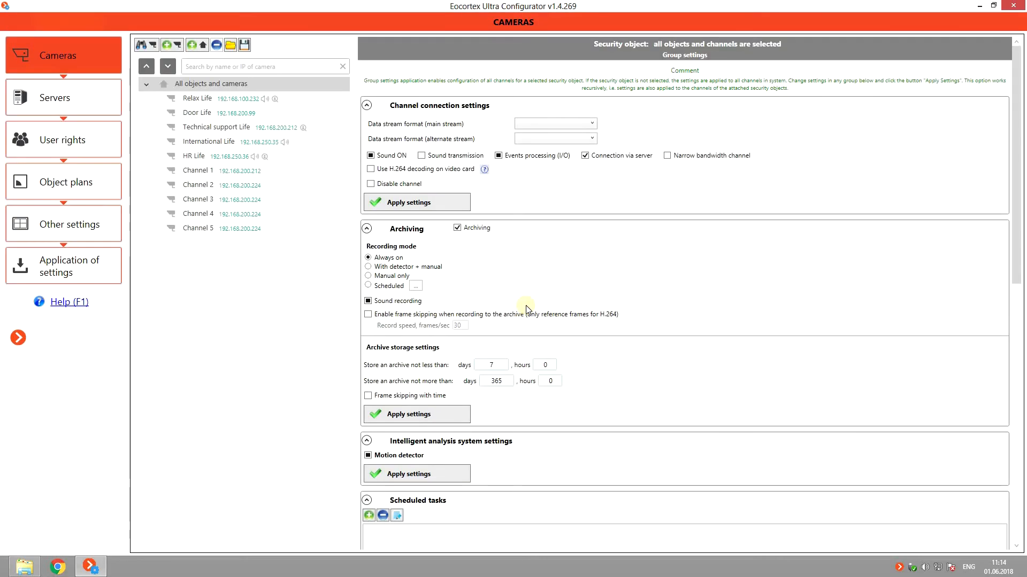
Step: Review Server 1's Life cameras, then Server 2's Channels 1–5 in the servers overview
left_click(63, 97)
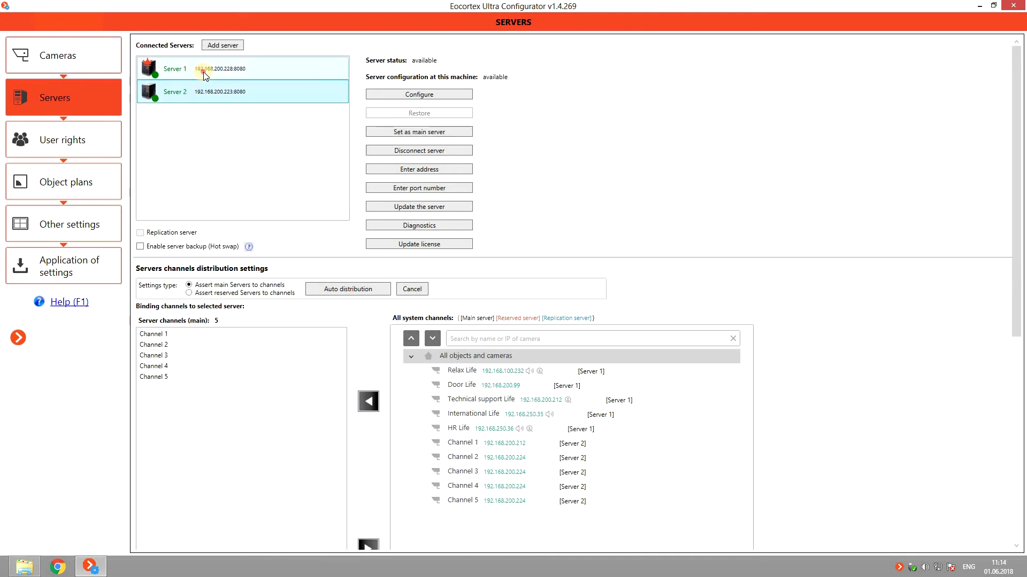
left_click(418, 130)
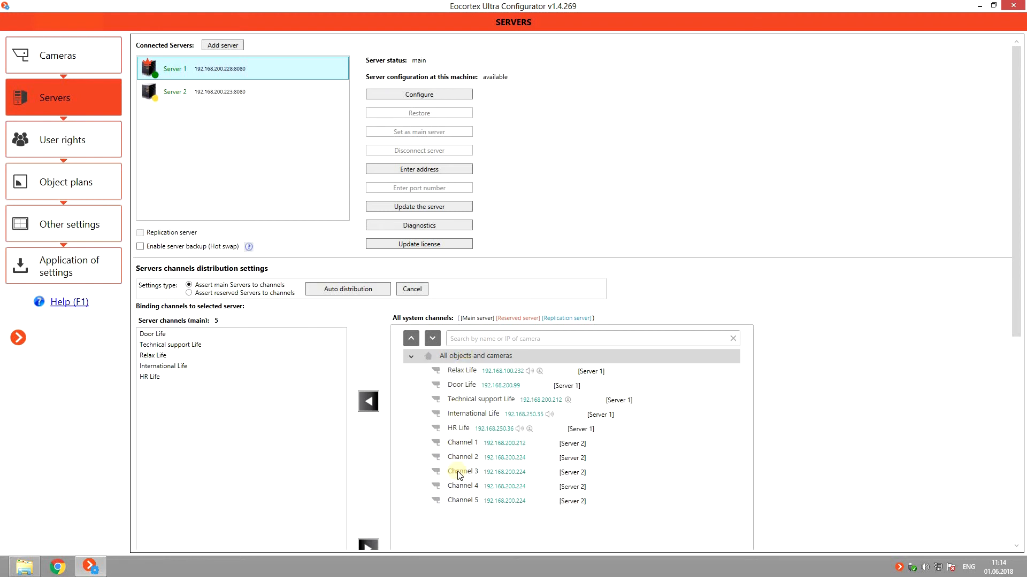
mouse_move(427, 468)
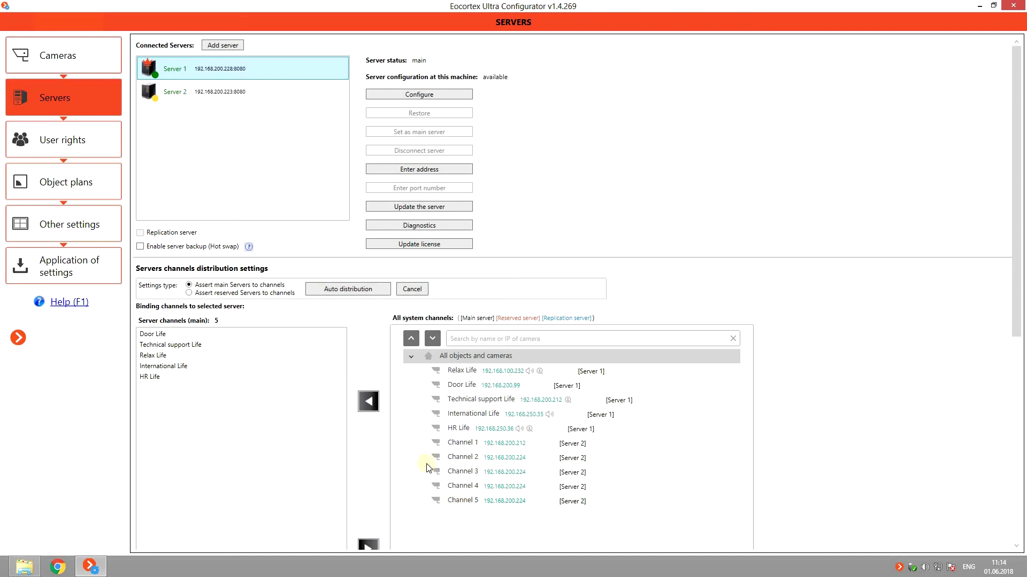
mouse_move(362, 308)
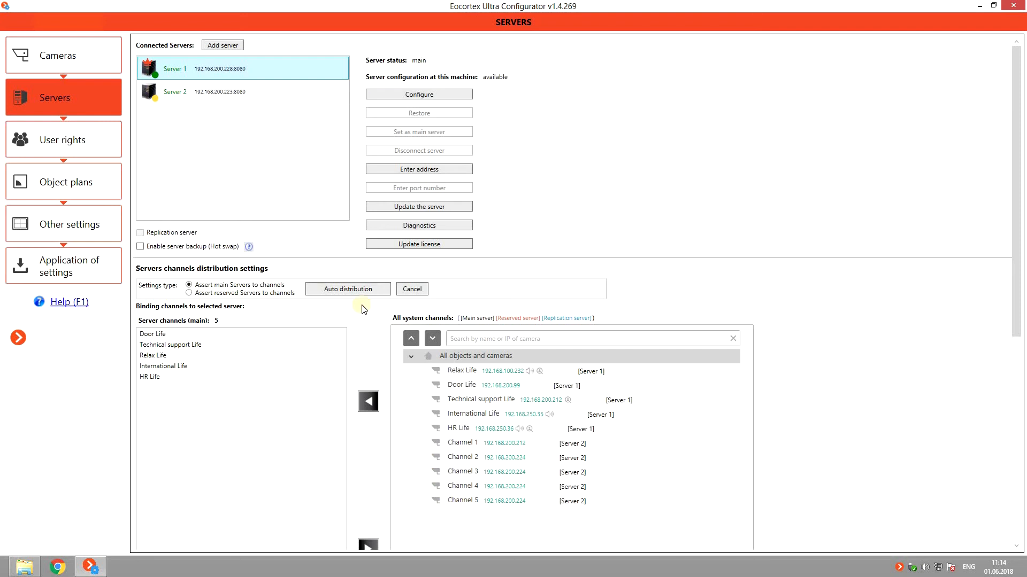
mouse_move(225, 109)
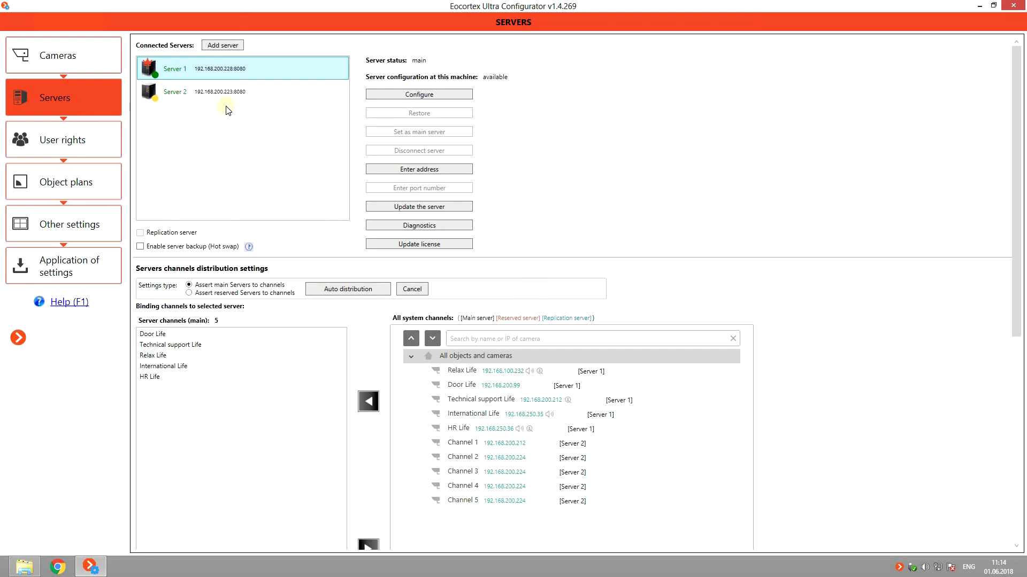
left_click(229, 91)
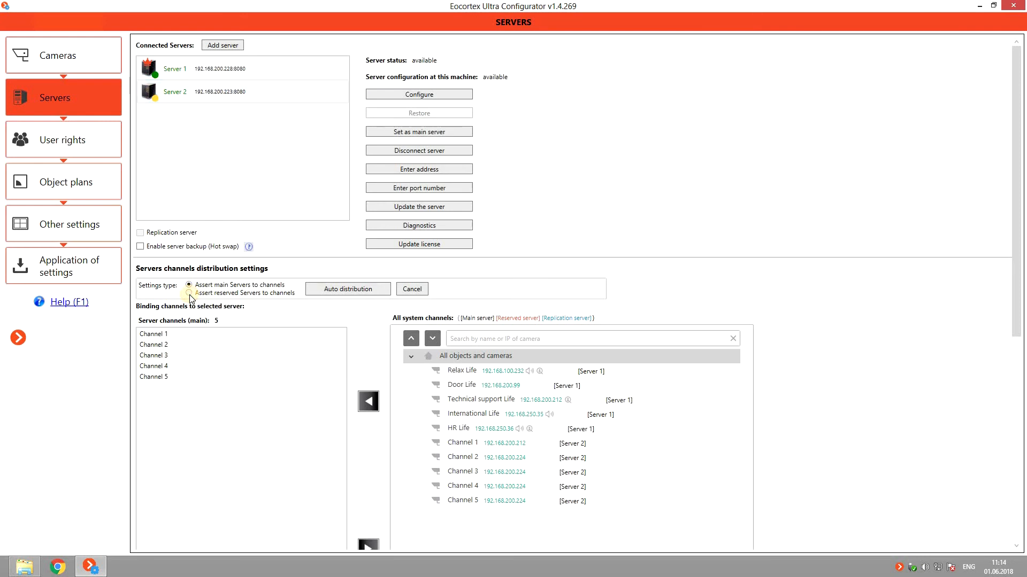
Step: Assign Relax Life, Door Life and Technical support Life as reserved channels on Server 2
left_click(189, 293)
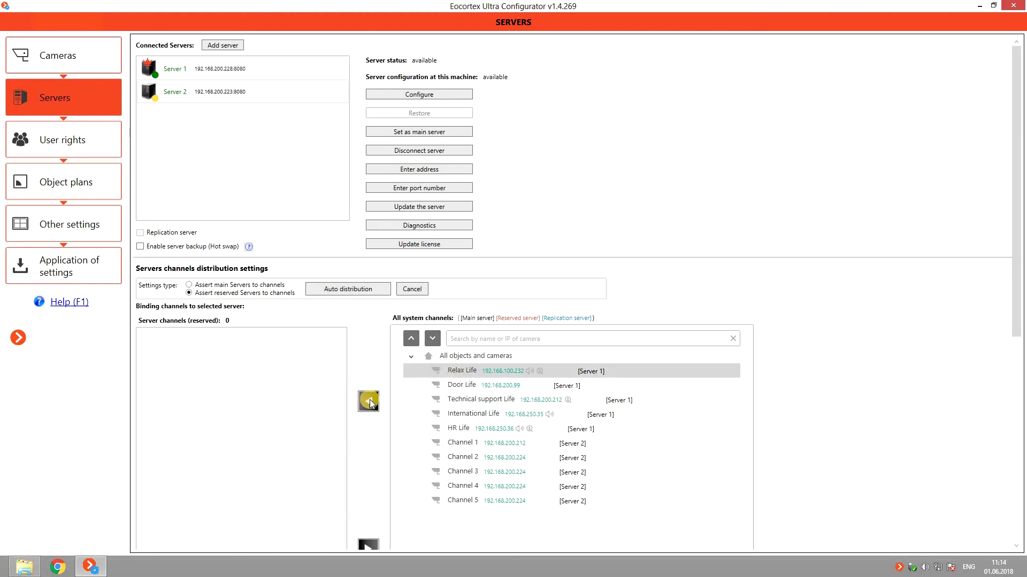
left_click(368, 401)
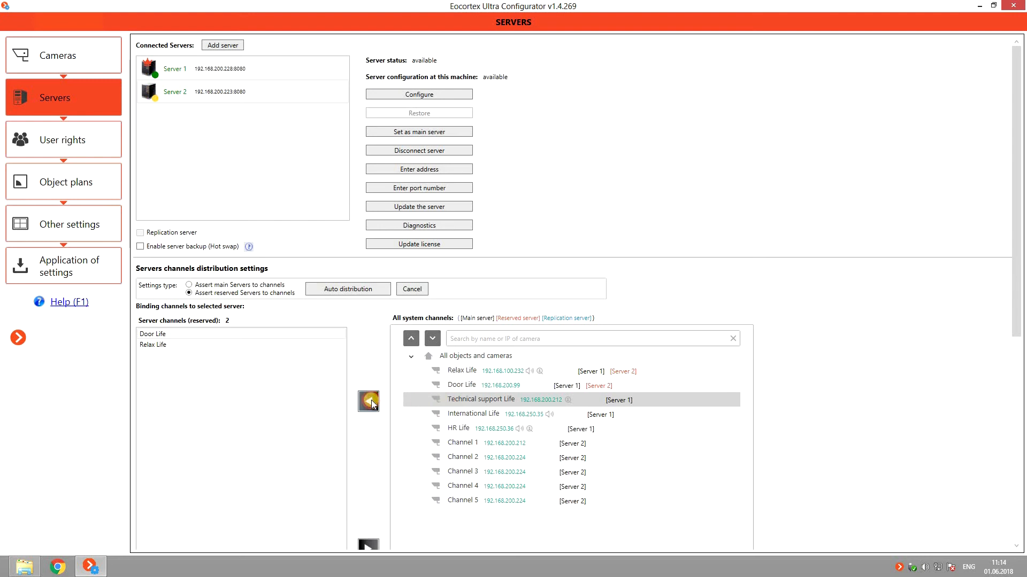
left_click(369, 401)
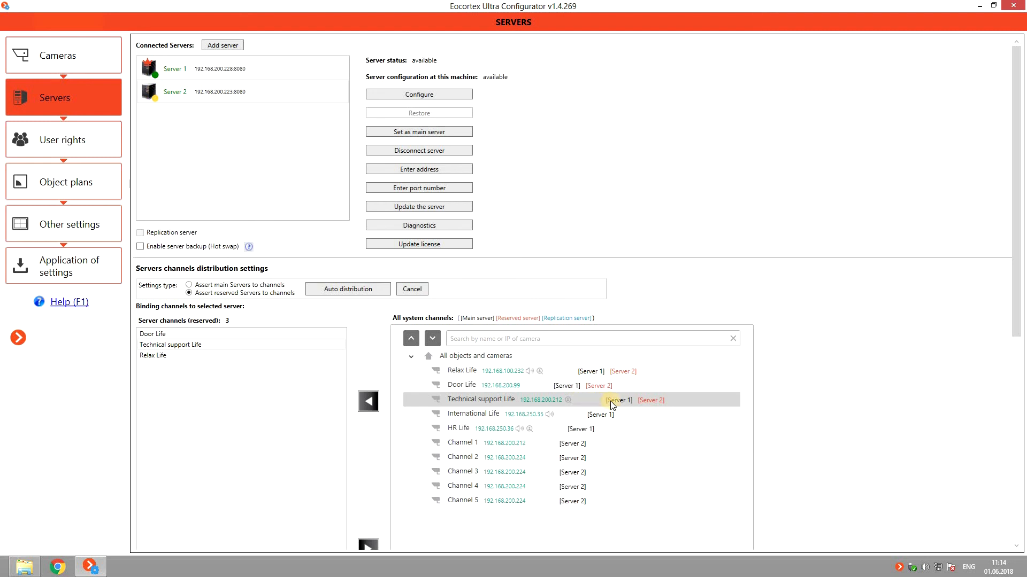
mouse_move(482, 402)
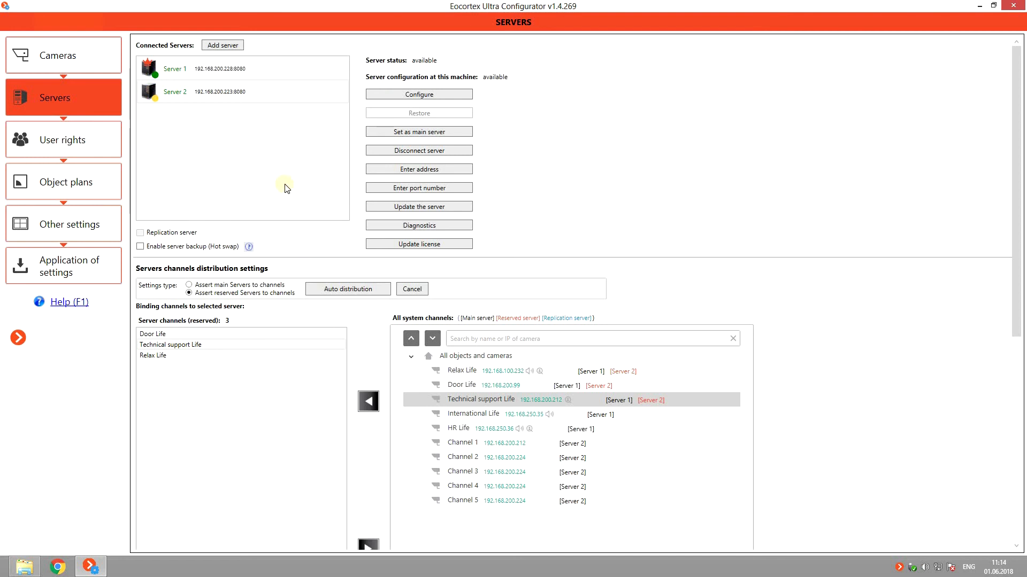
left_click(197, 68)
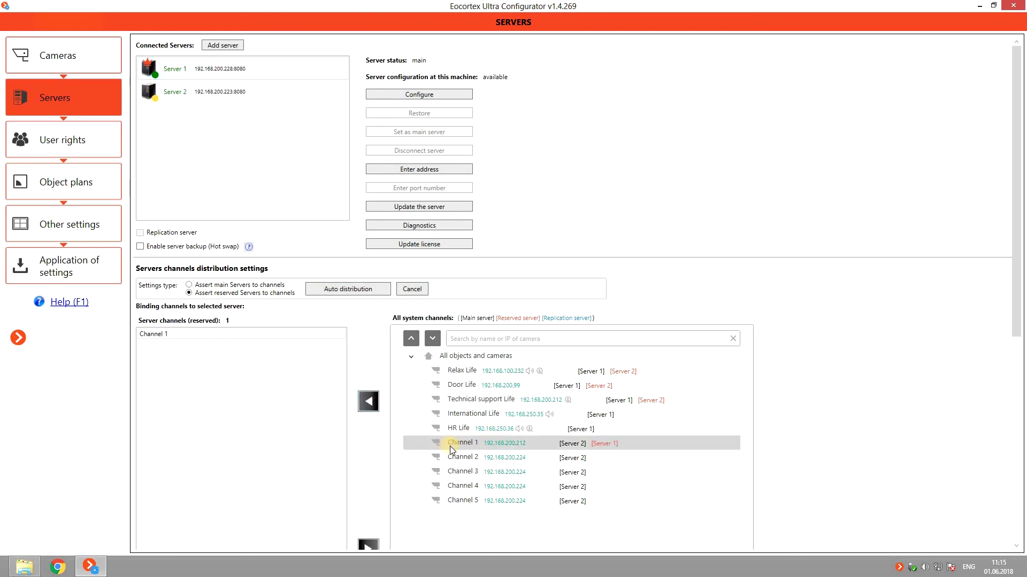
Step: Assign Channels 2, 3 and 4 as reserved channels on Server 1
left_click(462, 456)
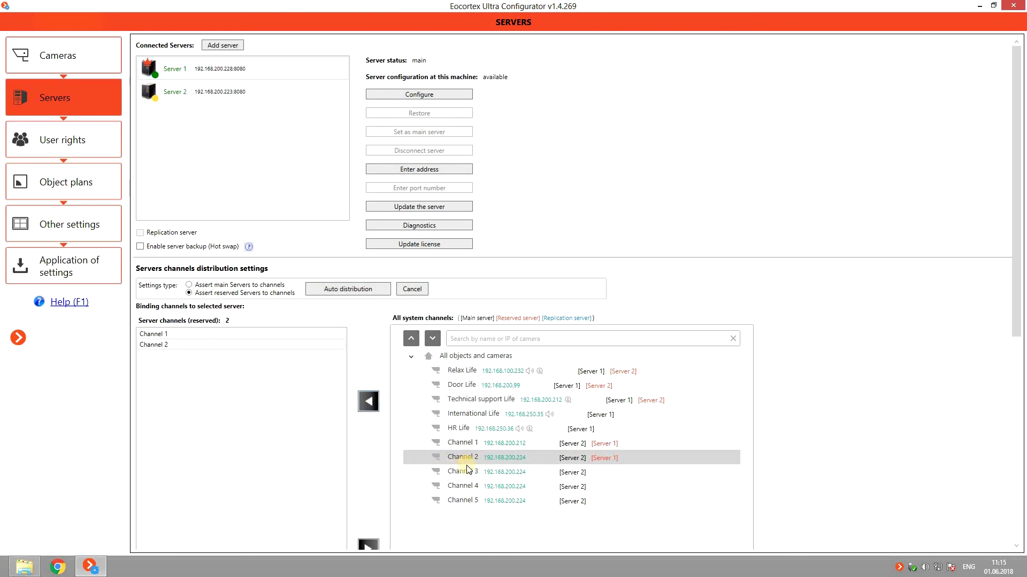
left_click(462, 472)
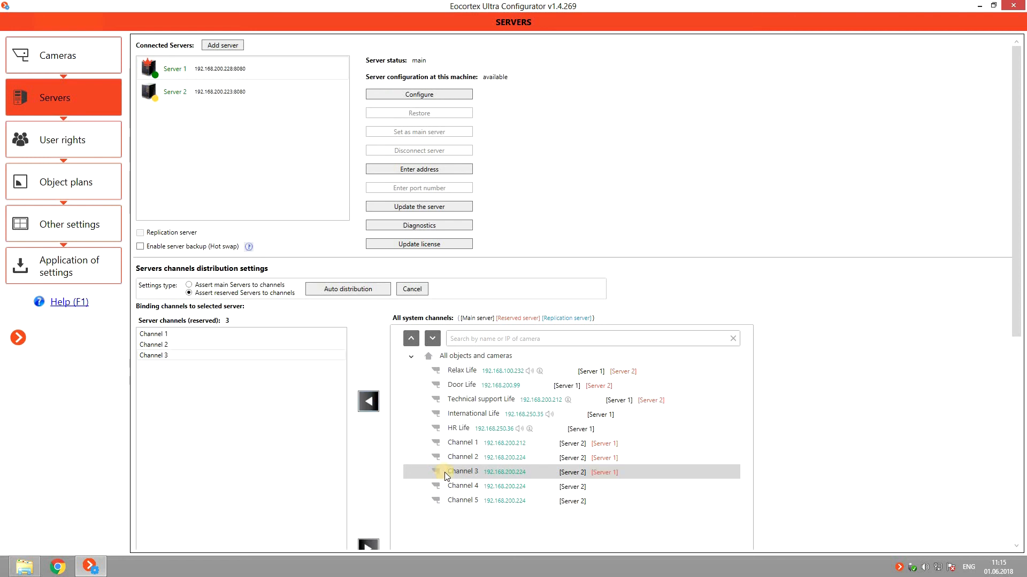
left_click(367, 401)
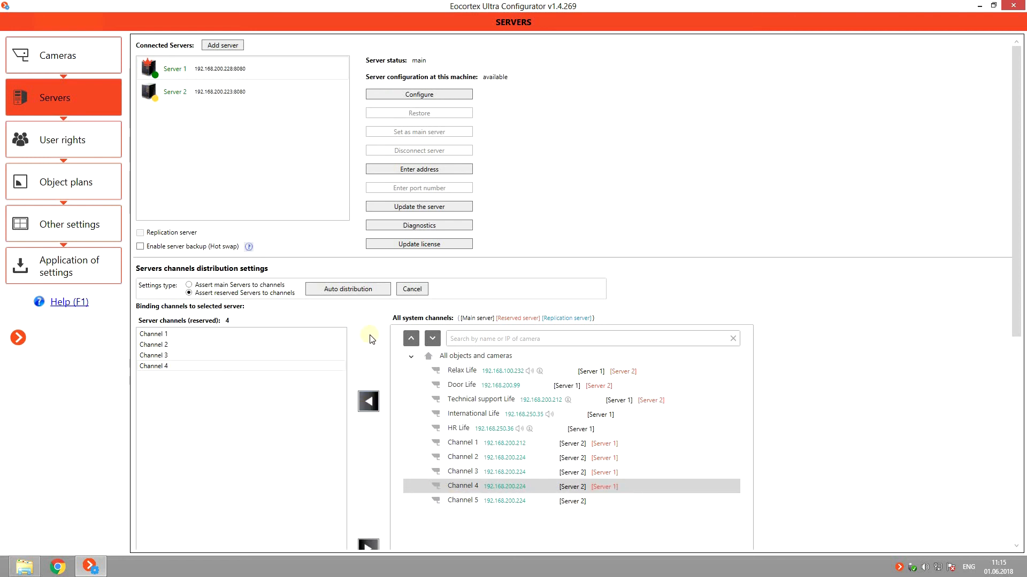
mouse_move(82, 265)
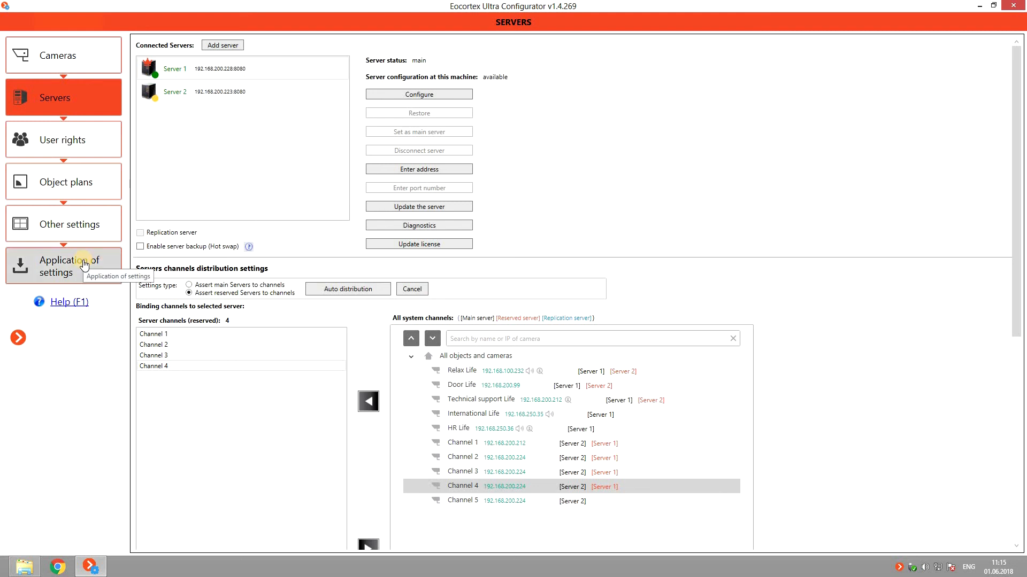
Step: Apply the configuration and acknowledge completion with seven warnings and zero errors
left_click(64, 266)
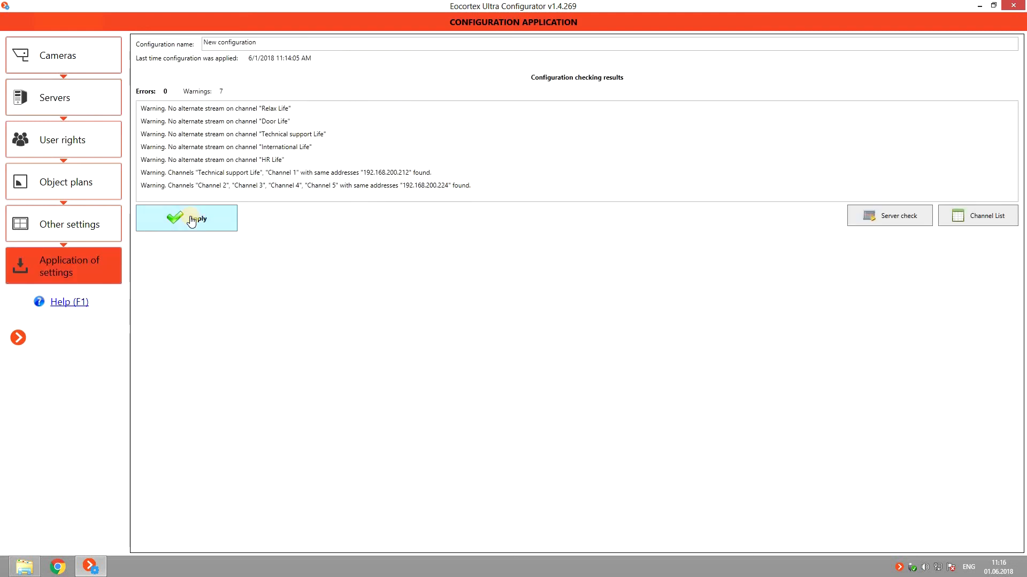
left_click(186, 218)
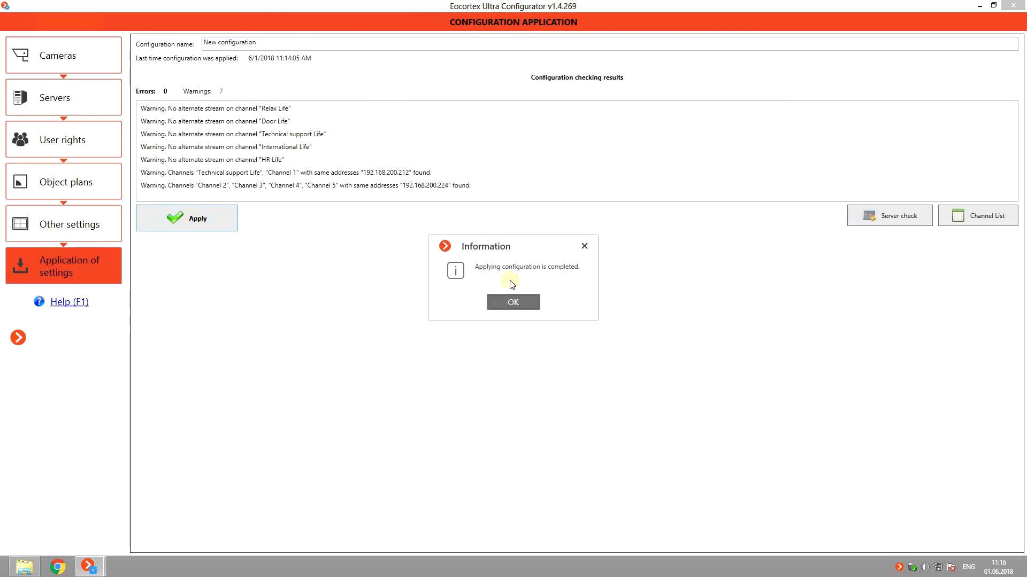
left_click(513, 302)
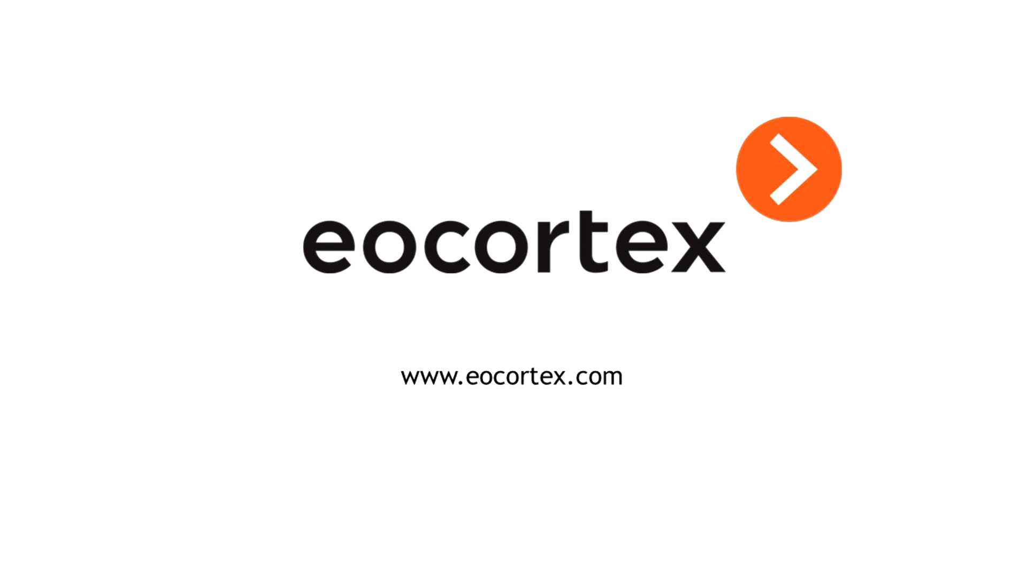